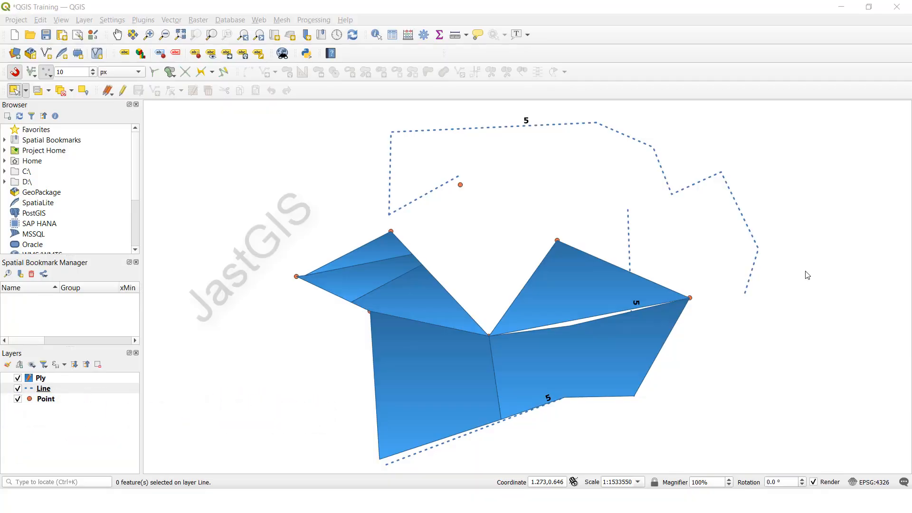
pyautogui.moveTo(730, 264)
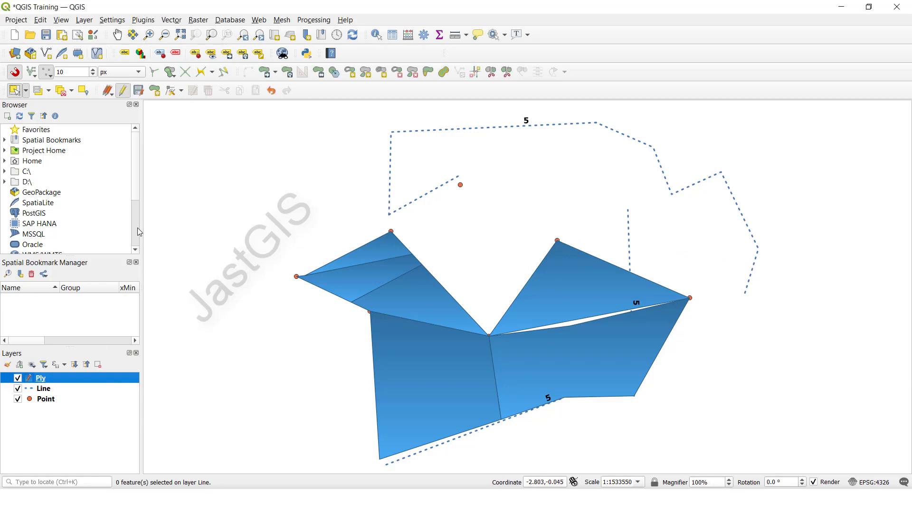
pyautogui.moveTo(127, 94)
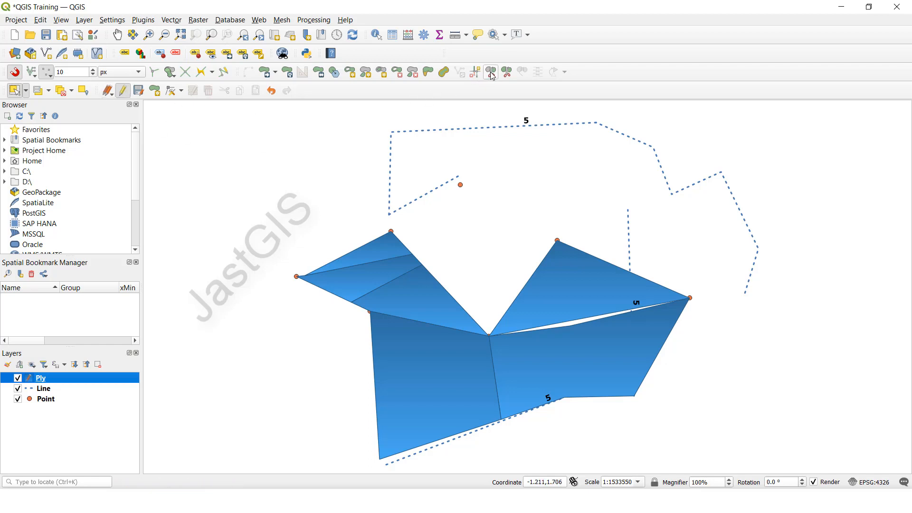
pyautogui.moveTo(491, 71)
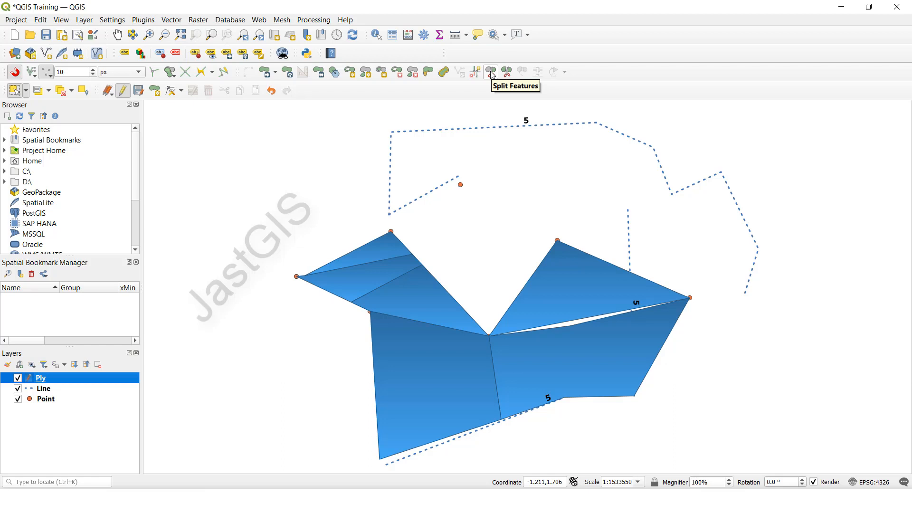
# Activate the Split Features tool on the editable Ply polygon layer.
pyautogui.click(491, 72)
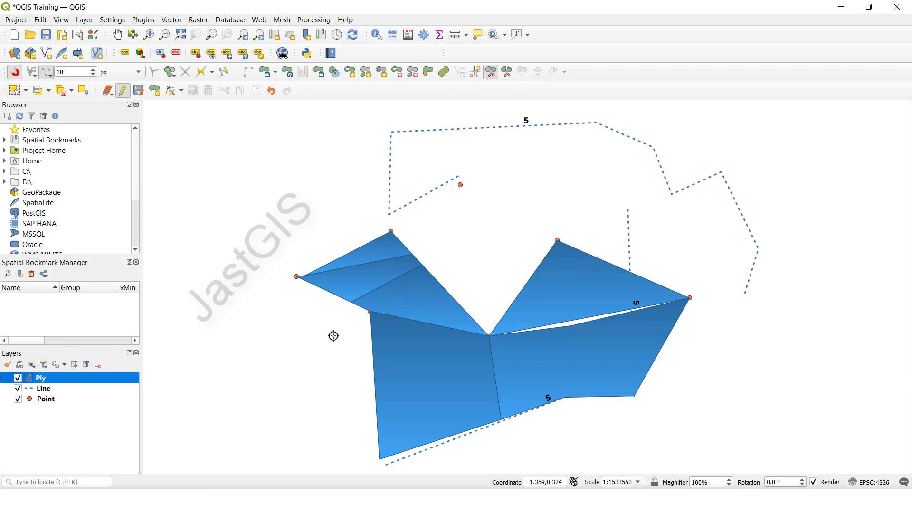
pyautogui.moveTo(395, 374)
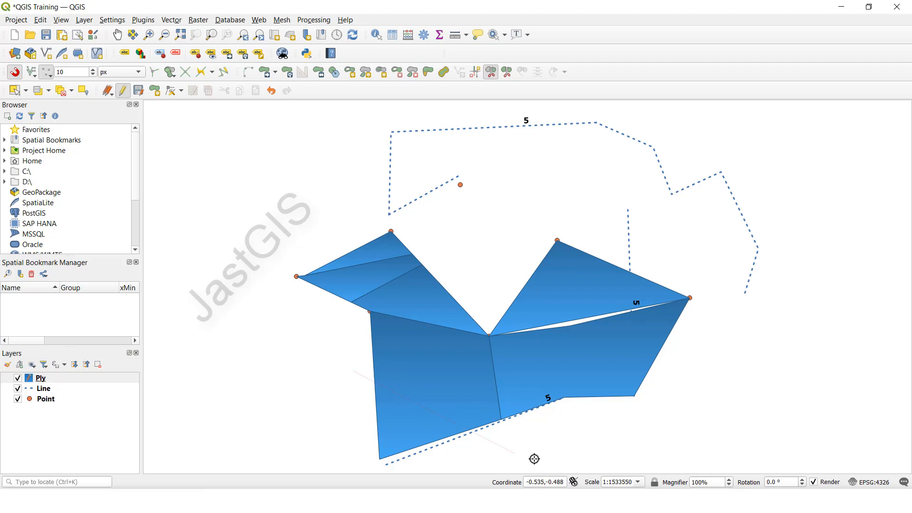
pyautogui.moveTo(364, 422)
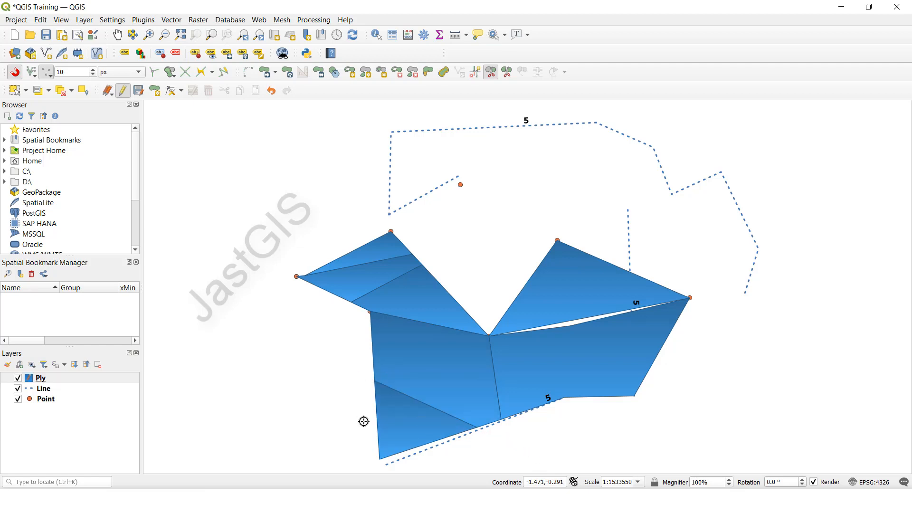
pyautogui.moveTo(365, 360)
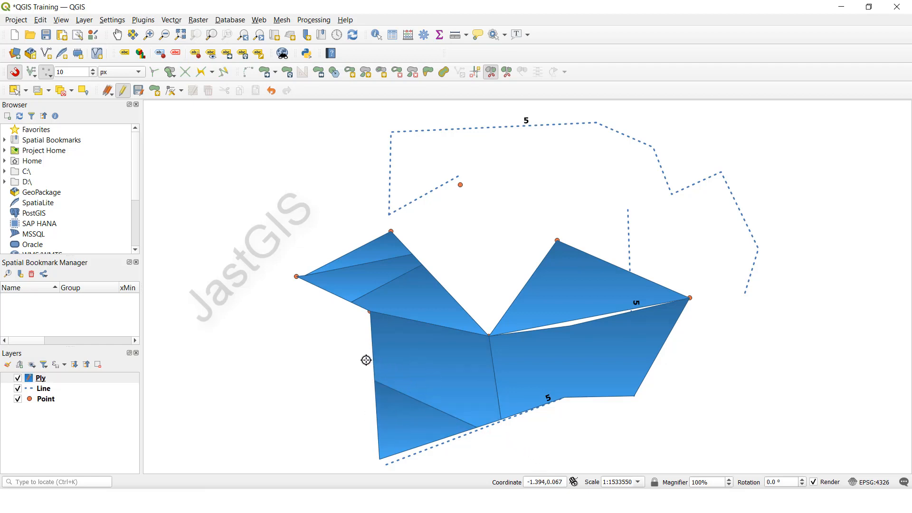
pyautogui.moveTo(764, 368)
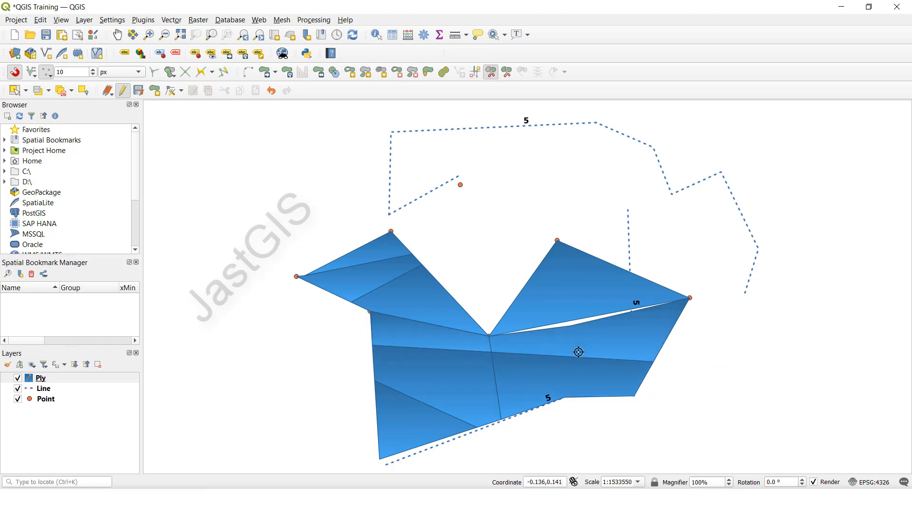
pyautogui.moveTo(436, 337)
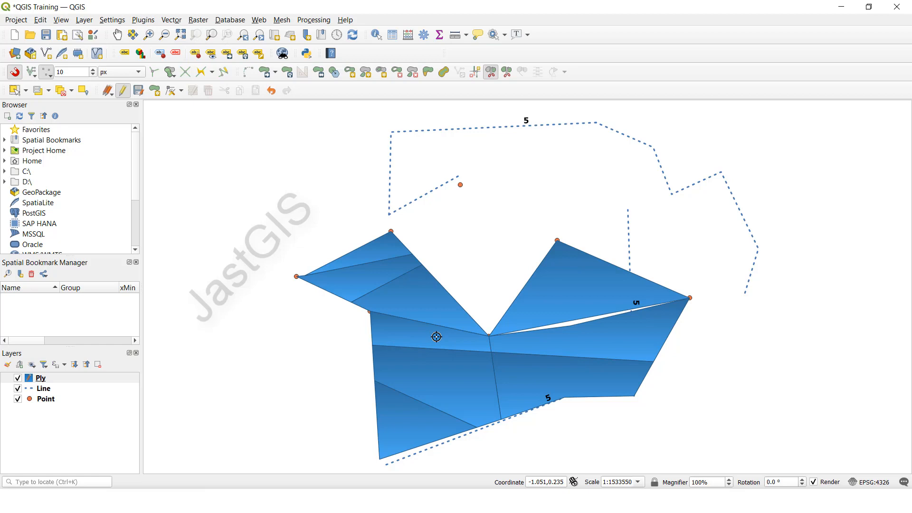
pyautogui.moveTo(370, 455)
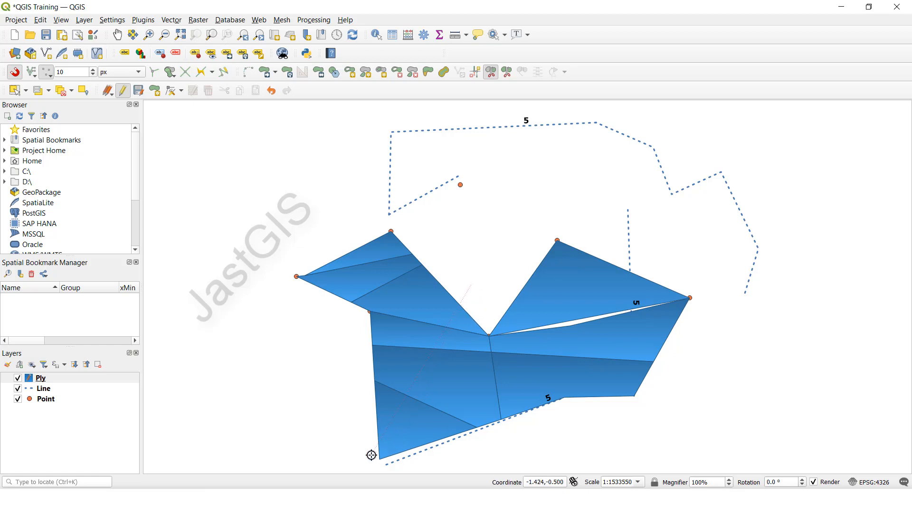
pyautogui.moveTo(469, 358)
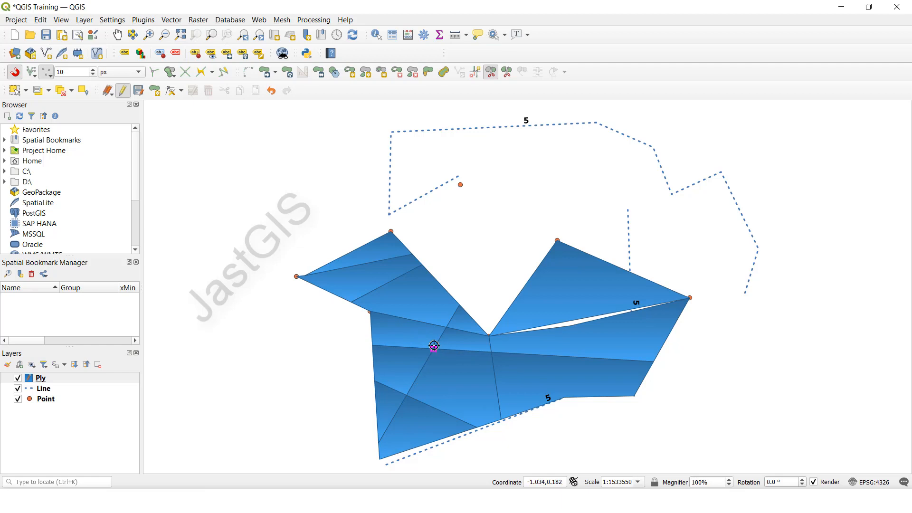
pyautogui.moveTo(599, 259)
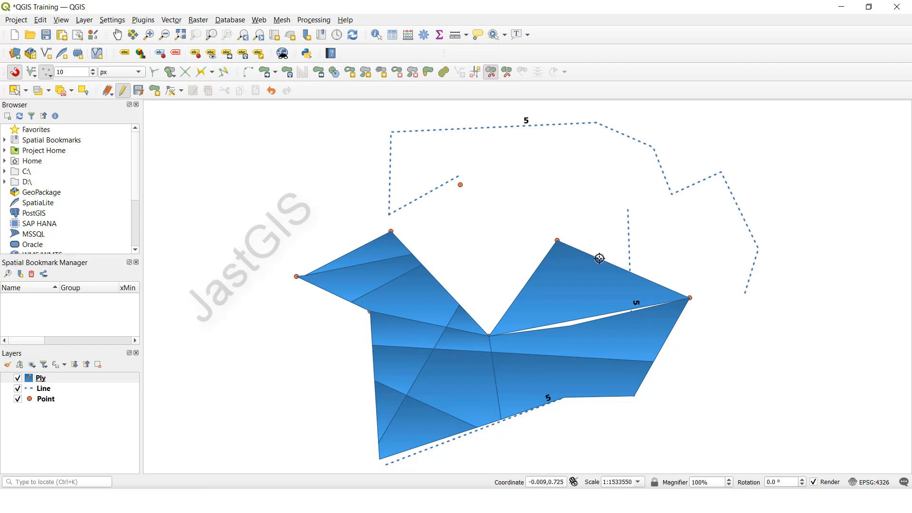
pyautogui.moveTo(570, 124)
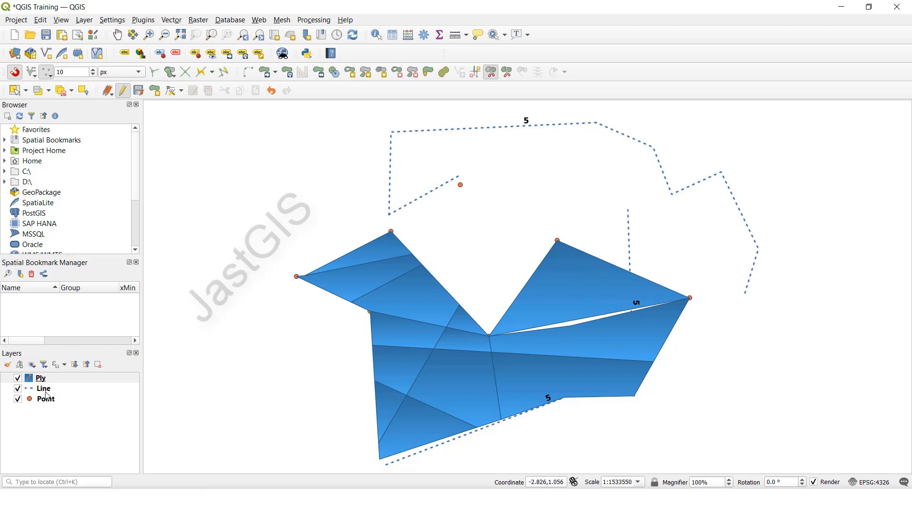
# Make Line the current layer, select the long dashed line, and toggle editing on.
pyautogui.click(43, 388)
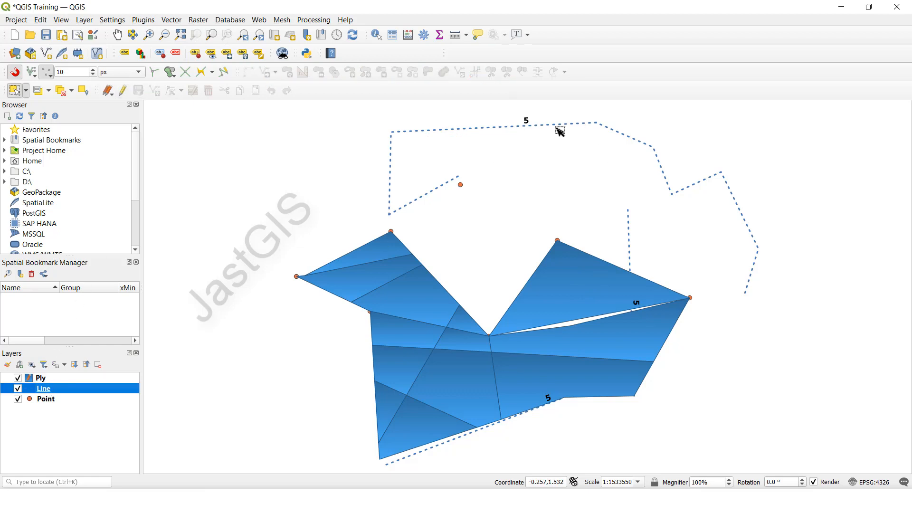
pyautogui.click(527, 133)
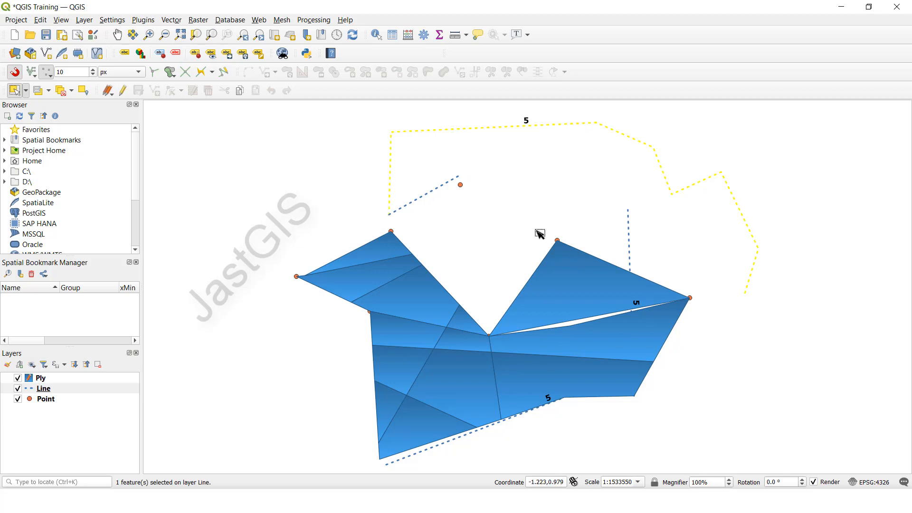
pyautogui.moveTo(518, 174)
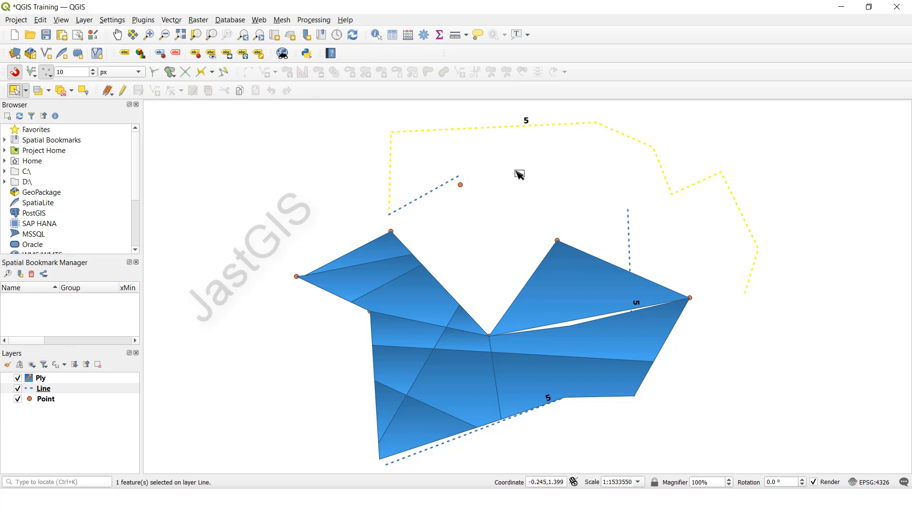
pyautogui.moveTo(130, 292)
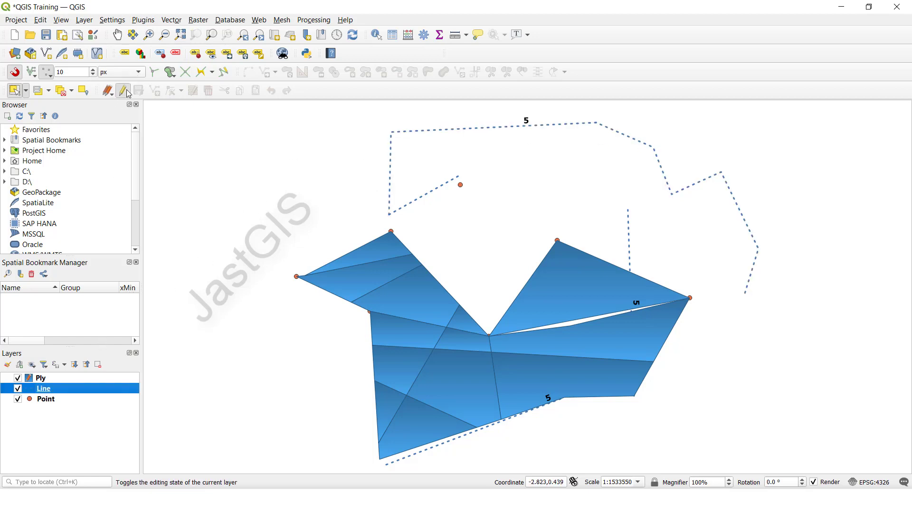
pyautogui.click(122, 90)
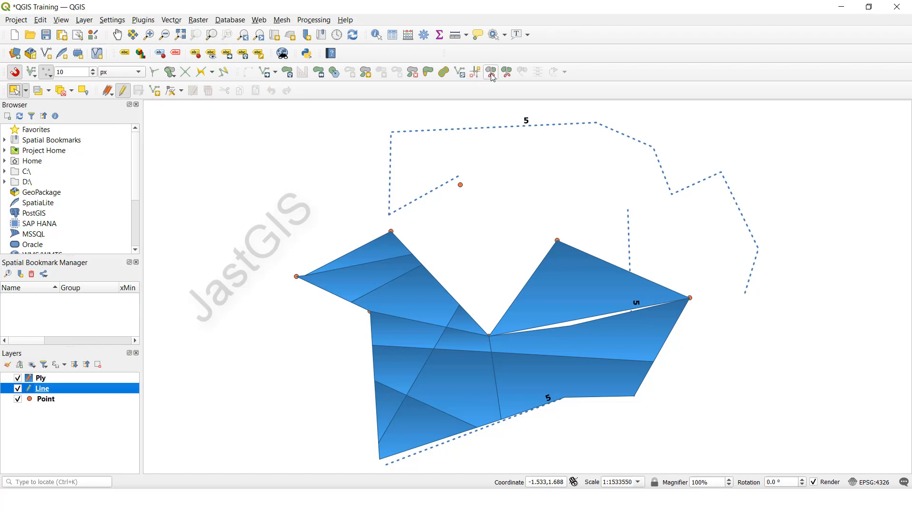